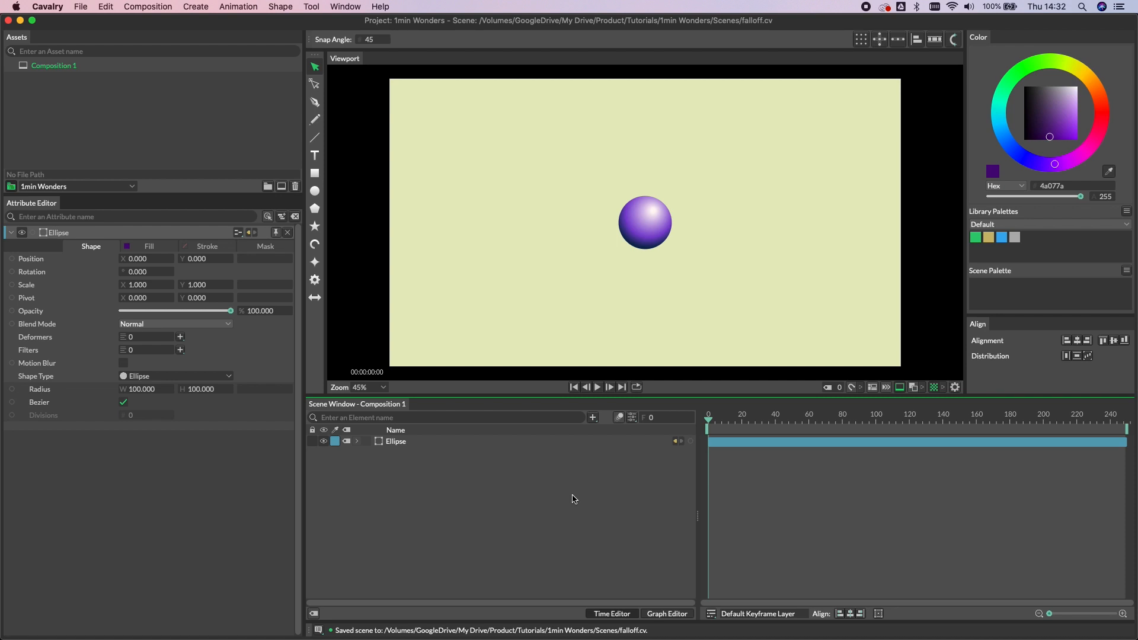
{"action": "mouse_move", "coordinate": [499, 483]}
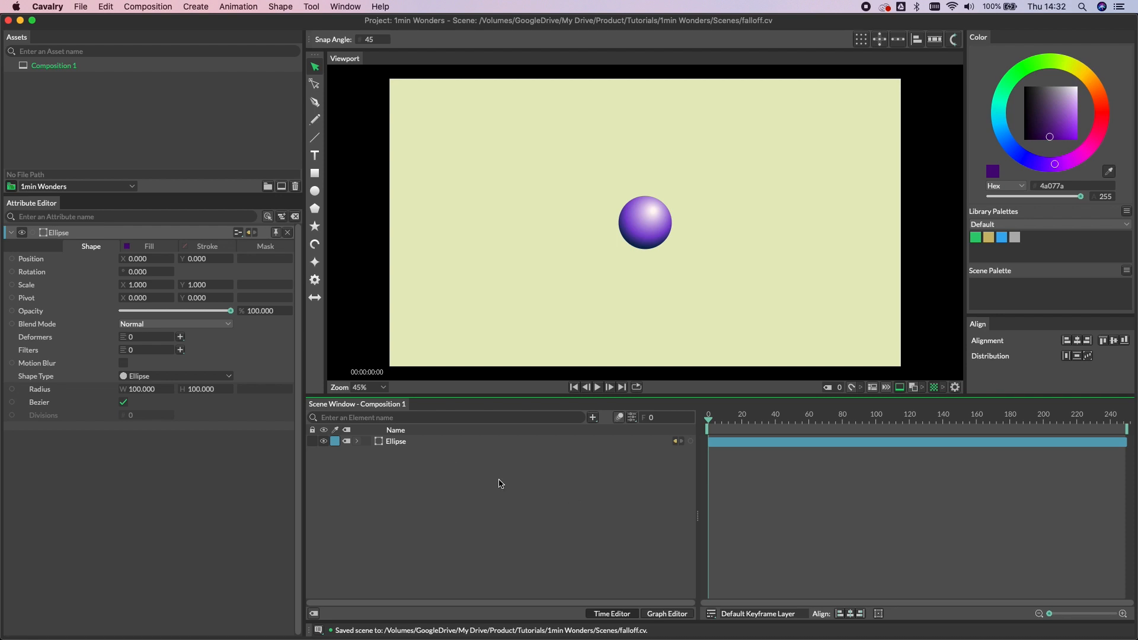
{"action": "mouse_move", "coordinate": [593, 417]}
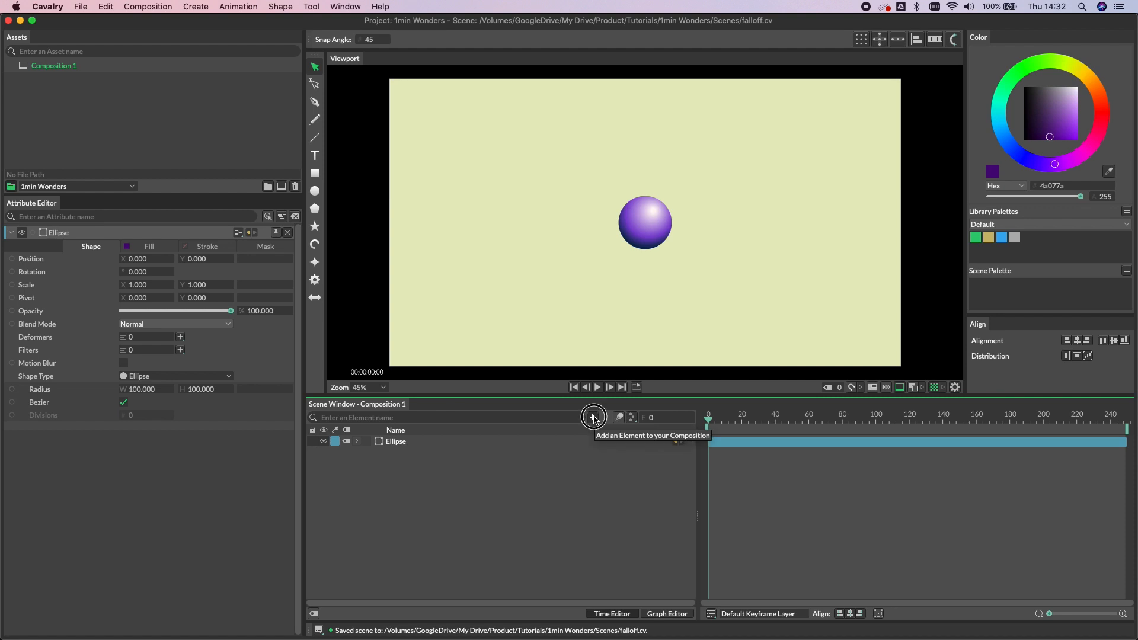
Add a Value behaviour (value 142) and connect it to the ellipse's Position Y
{"action": "left_click", "coordinate": [593, 417]}
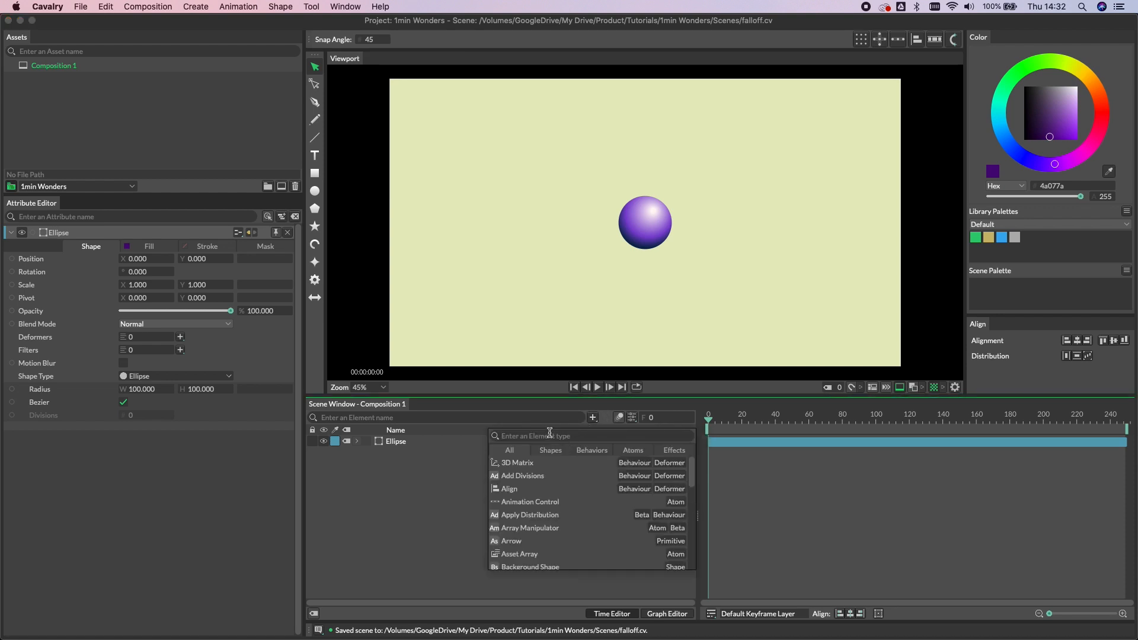
{"action": "type", "text": "value"}
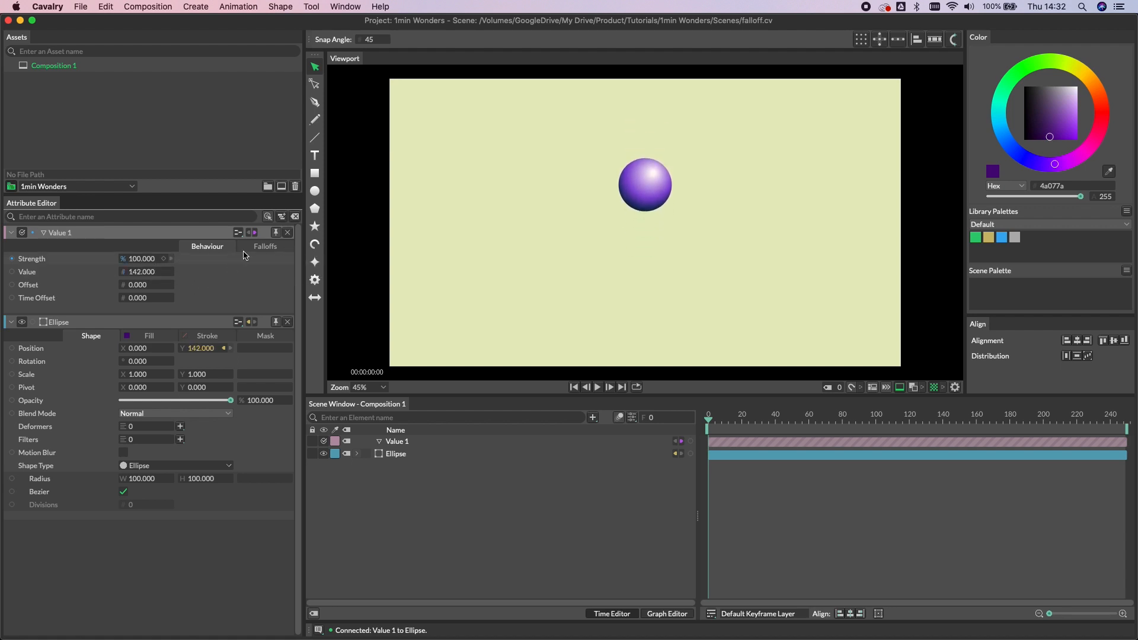
Add a circular falloff to Value 1 and place it just left of the sphere
{"action": "left_click", "coordinate": [265, 247]}
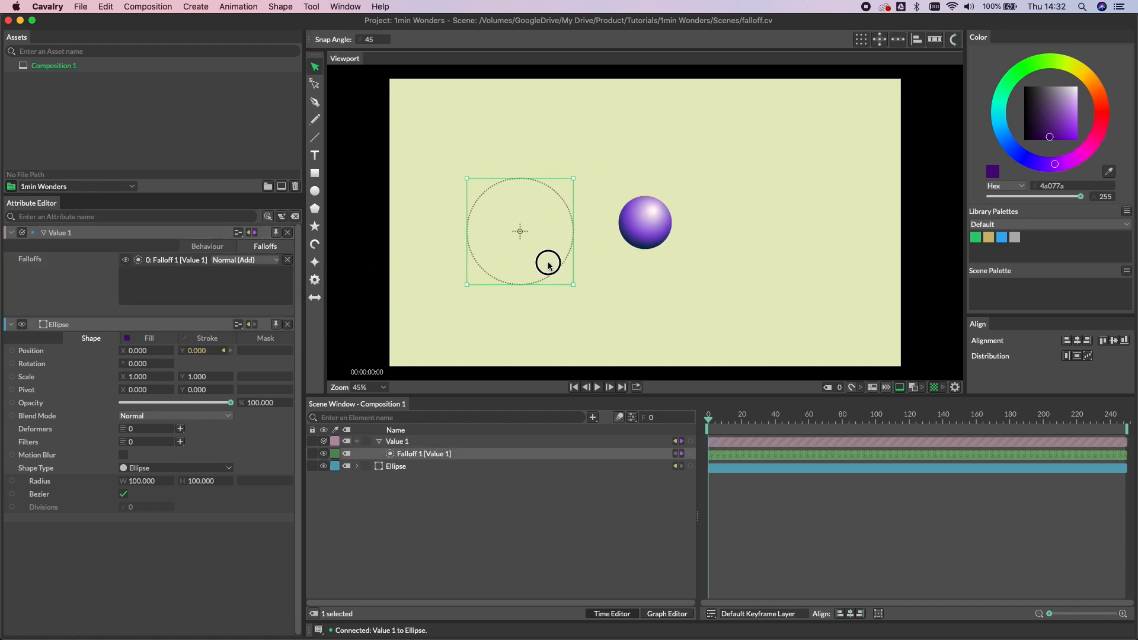
{"action": "left_click_drag", "start_coordinate": [548, 264], "coordinate": [628, 256]}
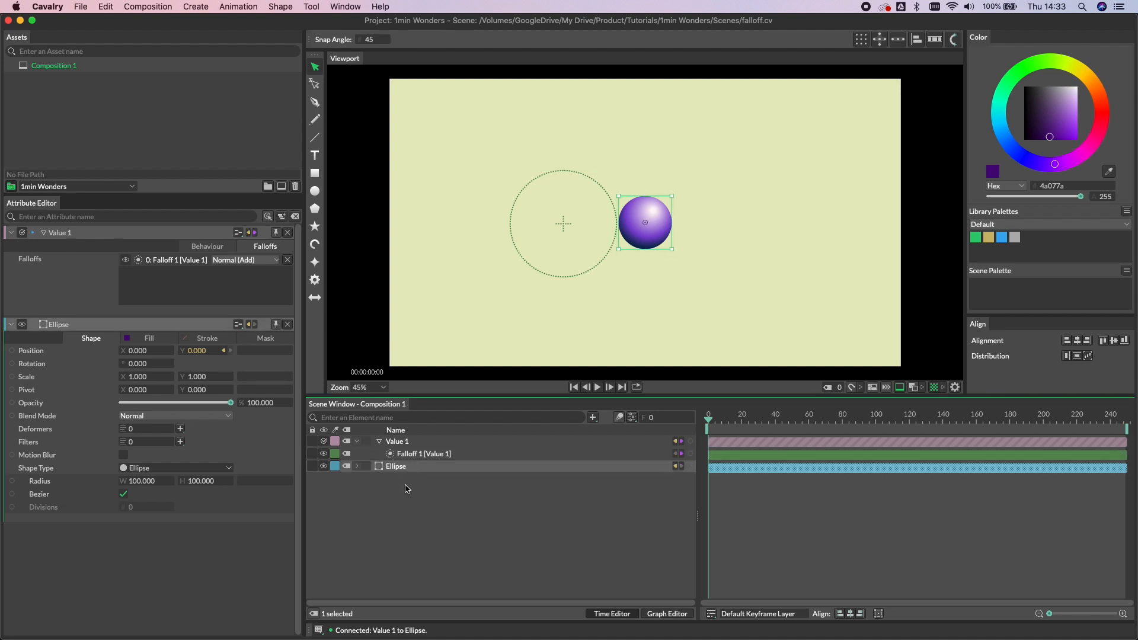
{"action": "mouse_move", "coordinate": [859, 61]}
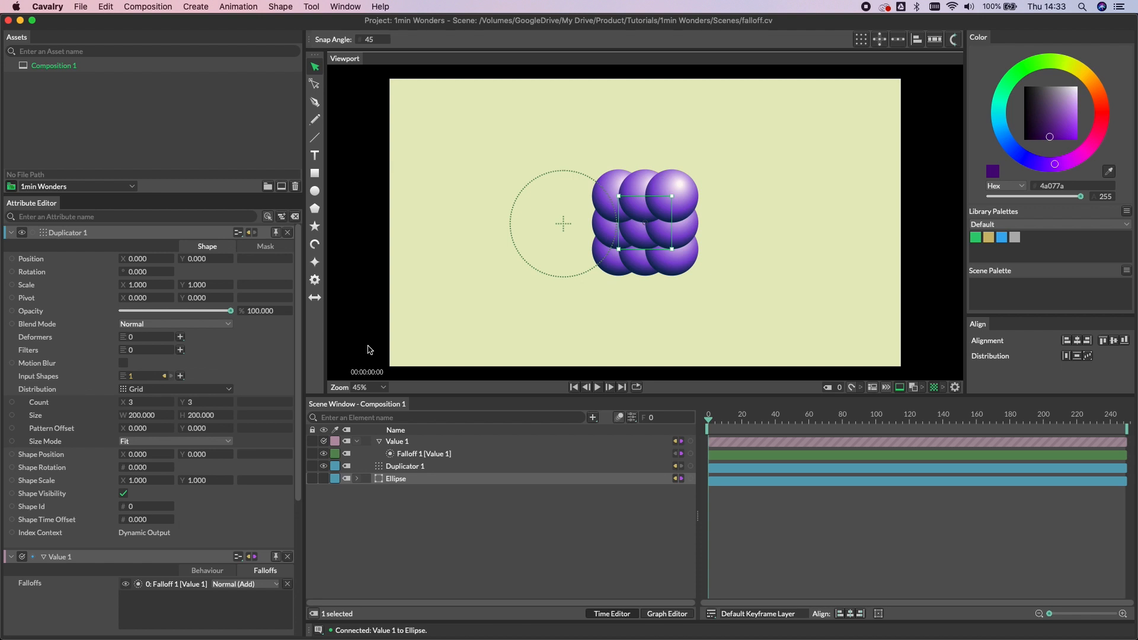
Switch the Duplicator's Distribution from Grid to Linear so the spheres form a single row
{"action": "left_click", "coordinate": [174, 388]}
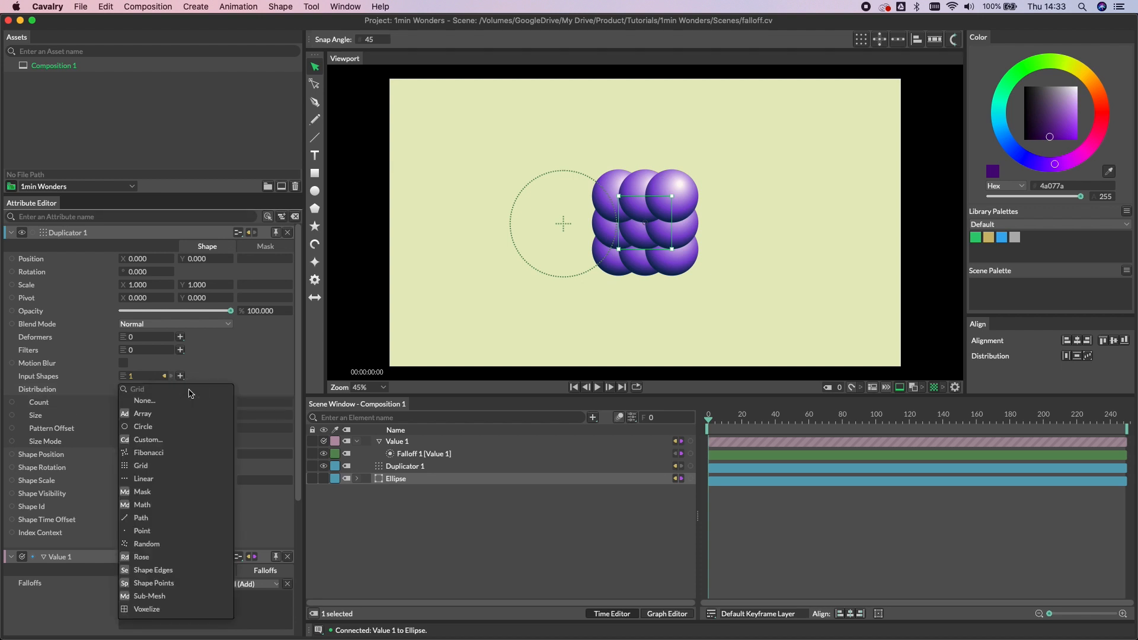
{"action": "left_click", "coordinate": [142, 477]}
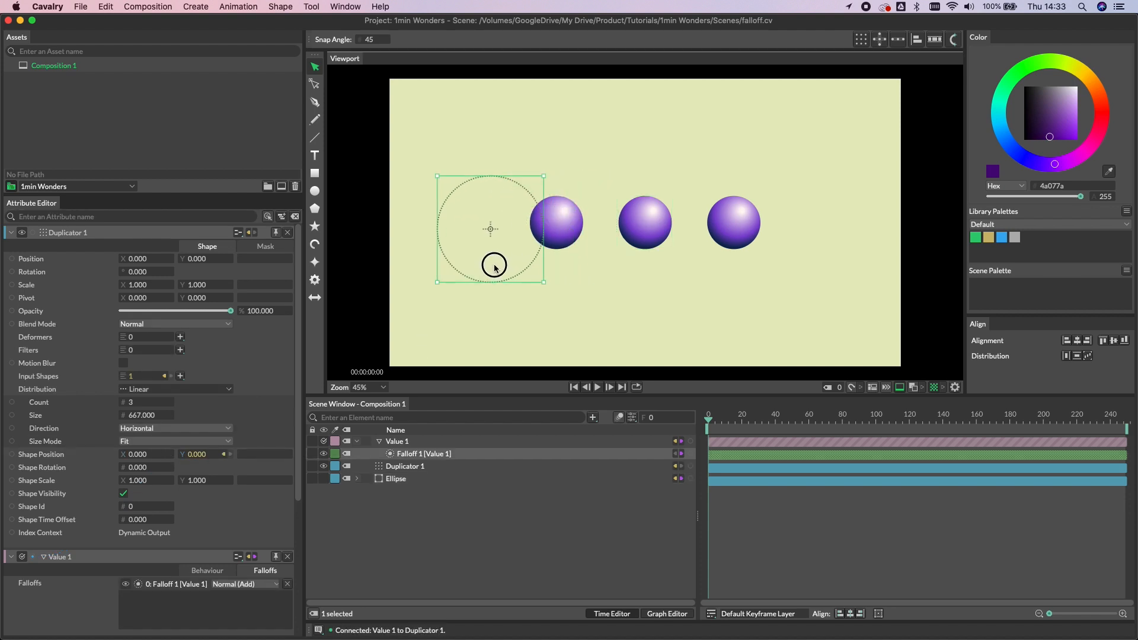
Drag the falloff circle over the middle sphere so it lifts above the other two
{"action": "left_click_drag", "start_coordinate": [493, 265], "coordinate": [639, 271]}
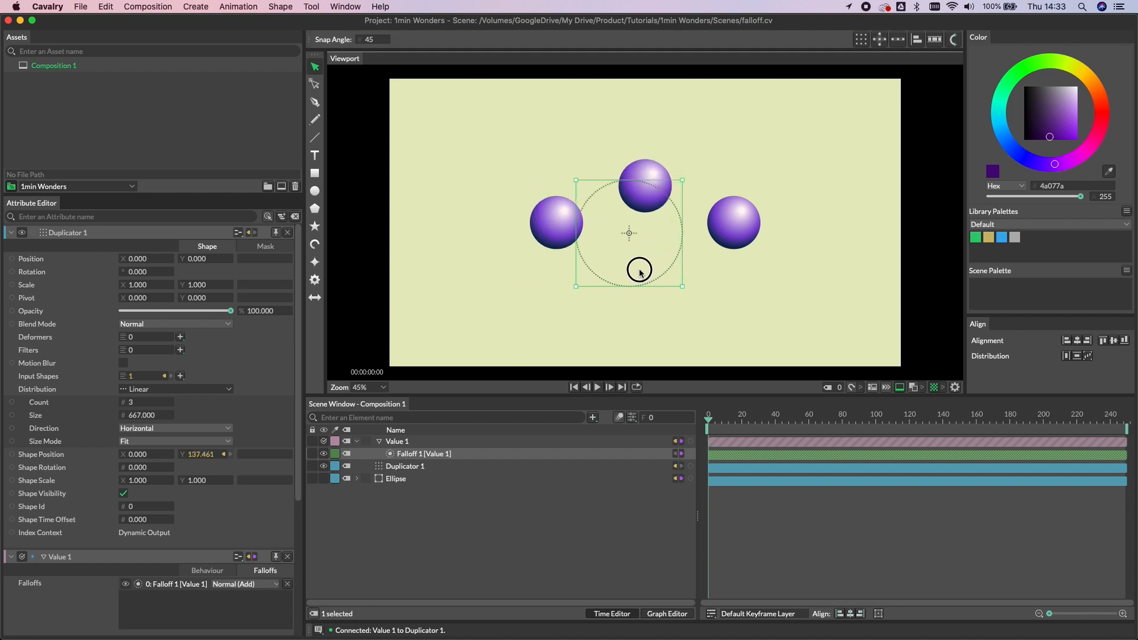